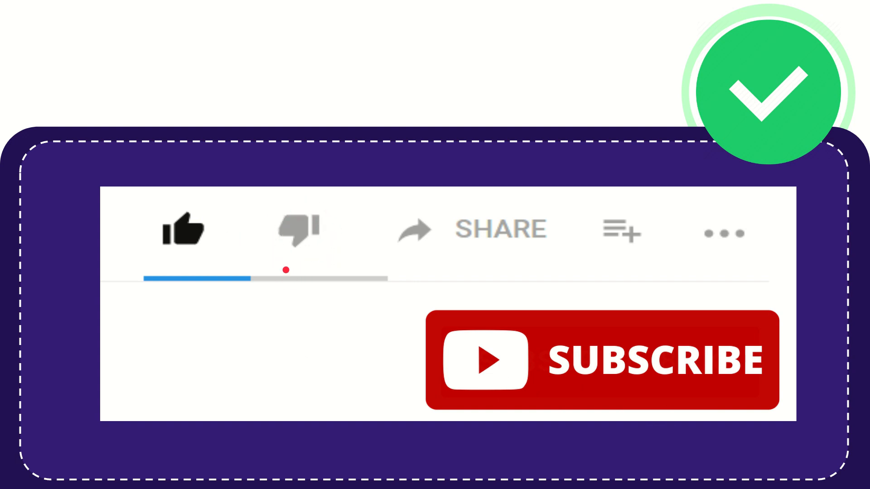
pyautogui.click(298, 229)
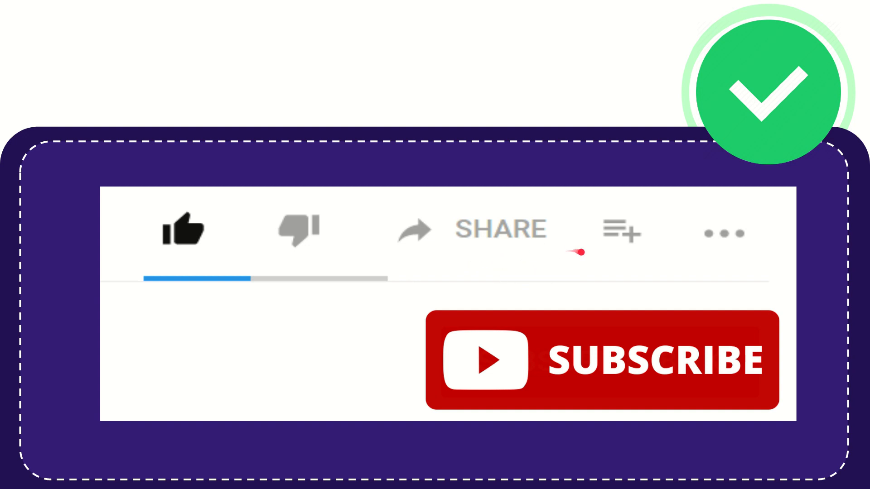
pyautogui.moveTo(532, 269)
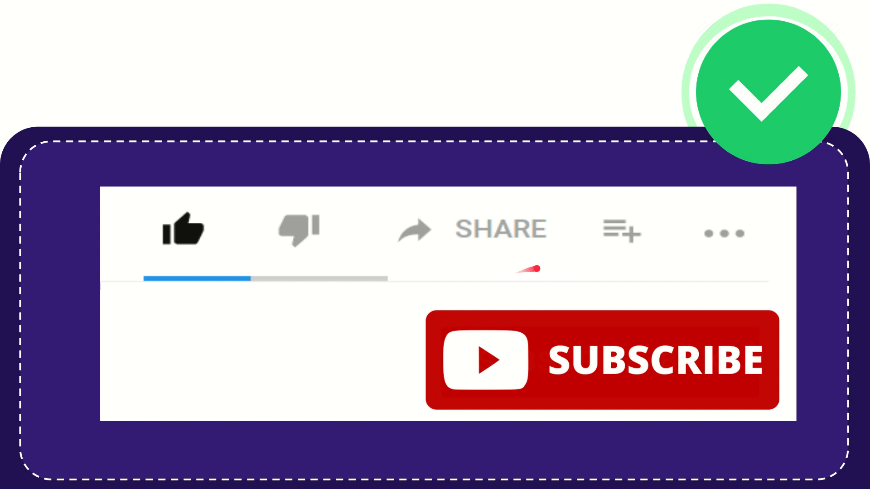